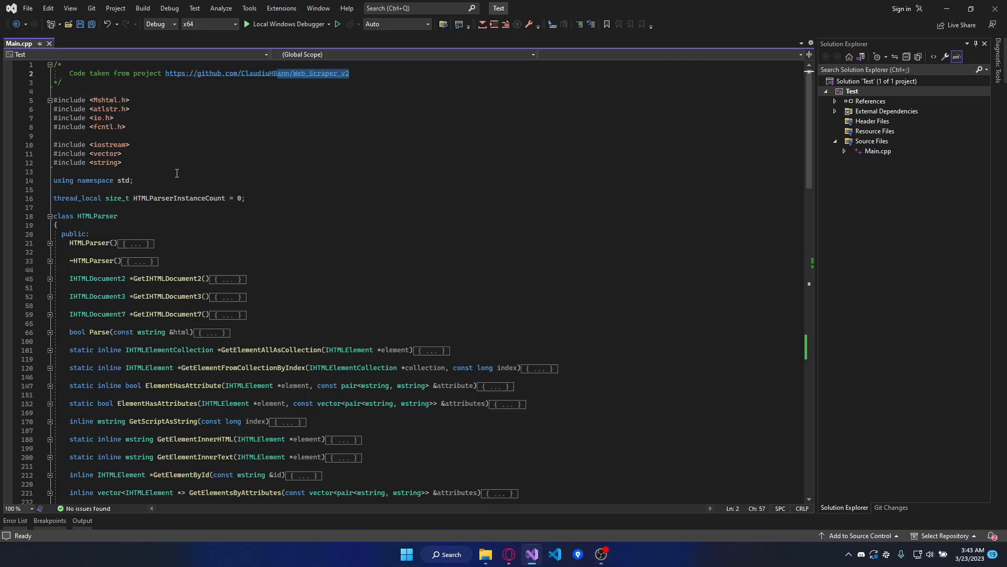
Highlight the HTMLParser class name and scroll down through Main.cpp toward main().
double_click(102, 216)
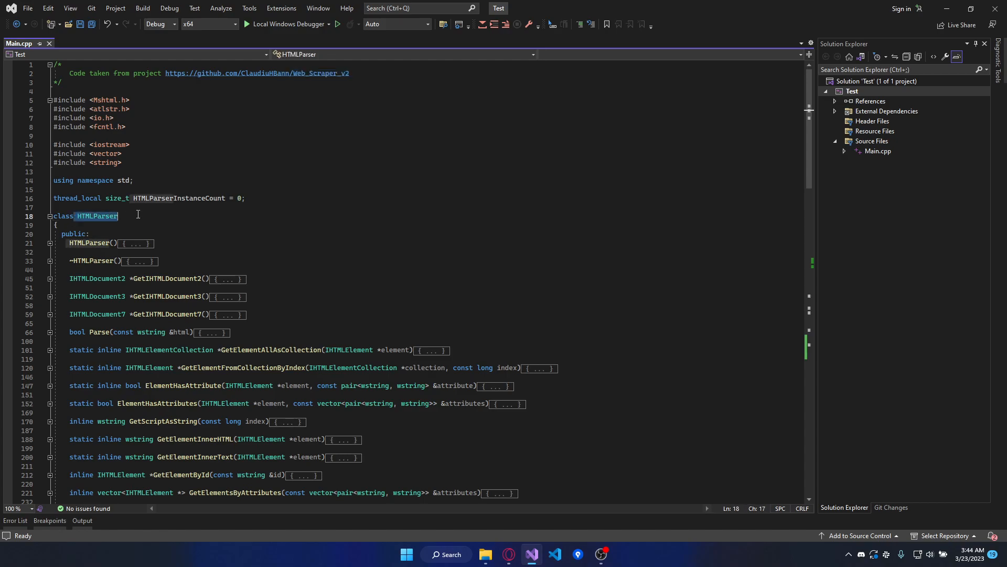
mouse_move(378, 150)
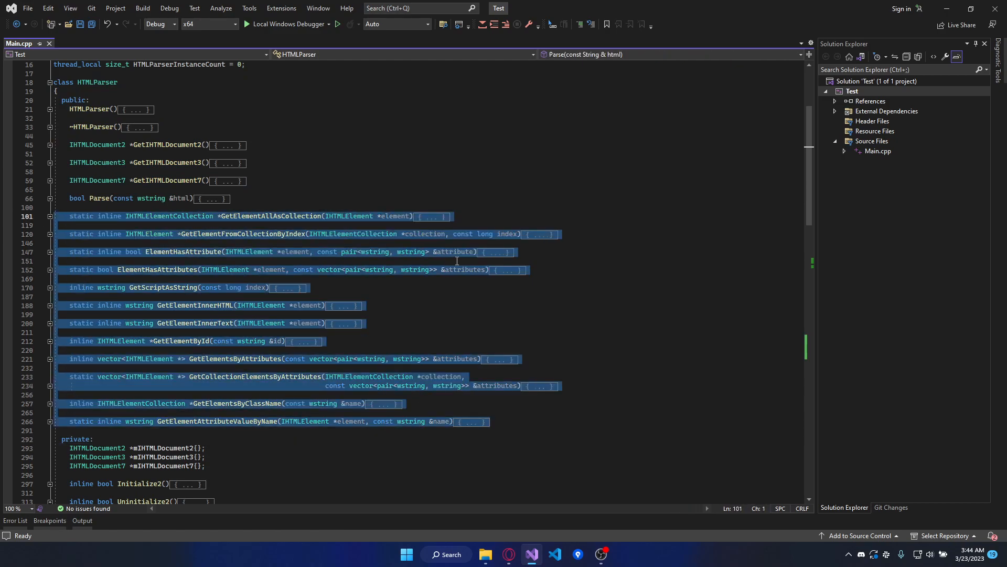
scroll(down, 3)
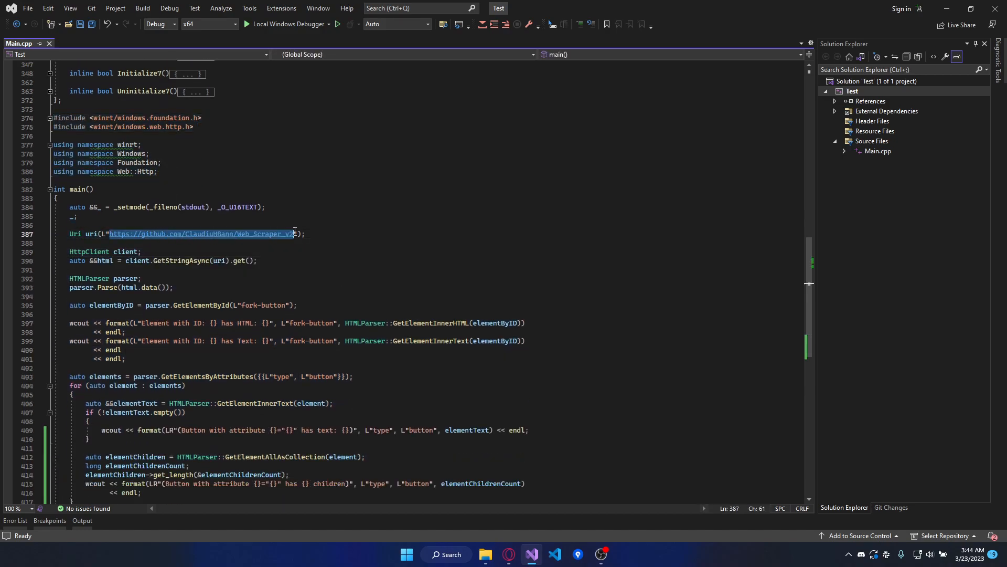
scroll(down, 3)
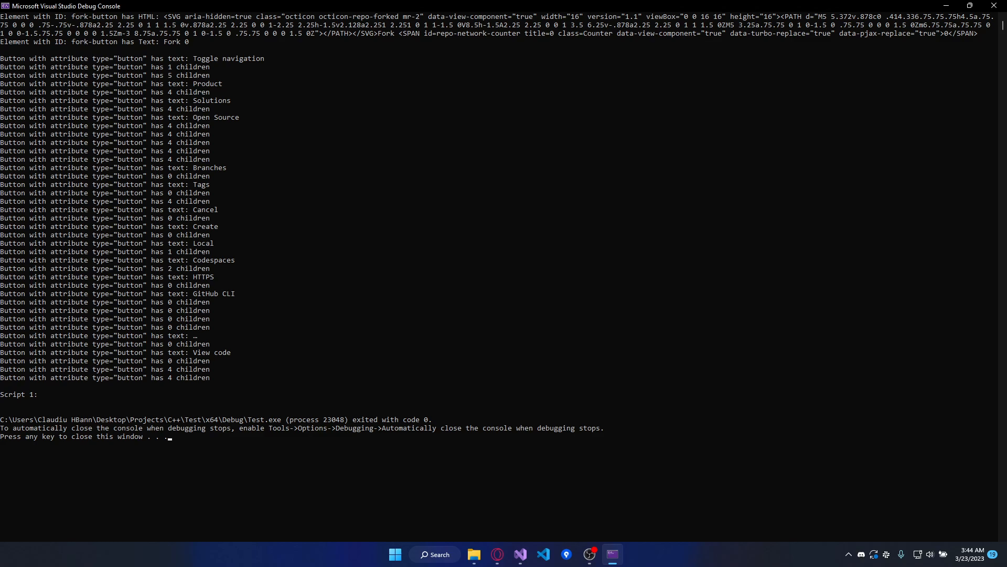
mouse_move(250, 59)
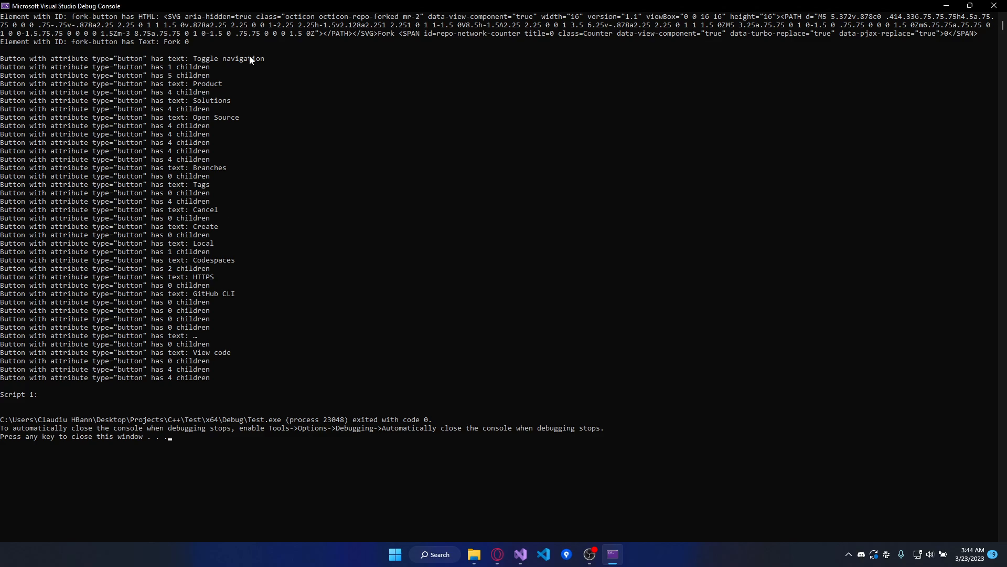